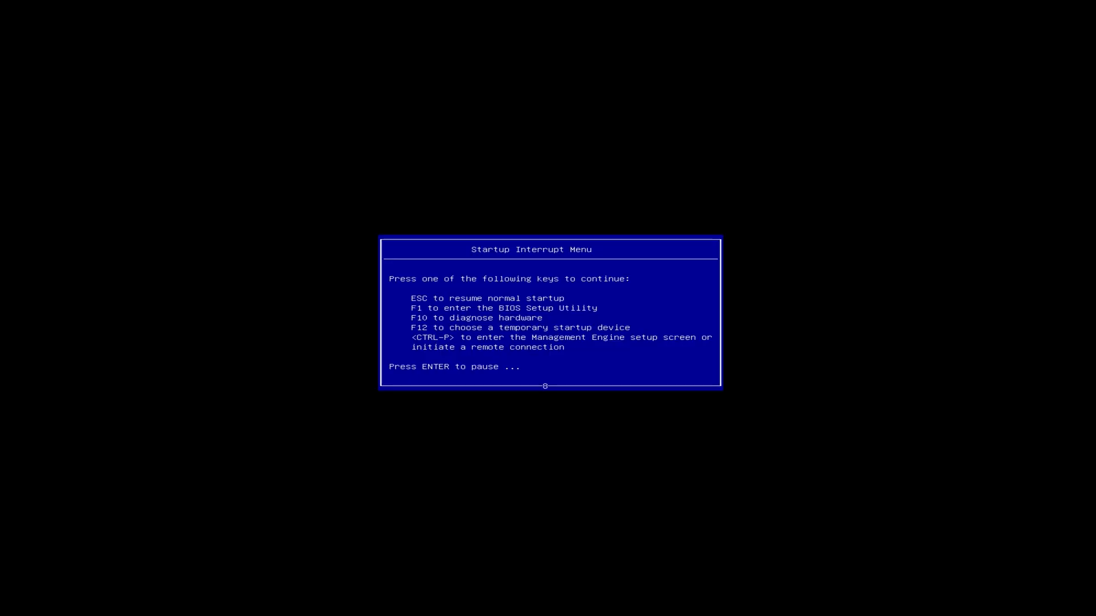
Enter BIOS setup, review the iSCSI configuration, and exit restarting the machine.
{"action": "key", "text": "F1"}
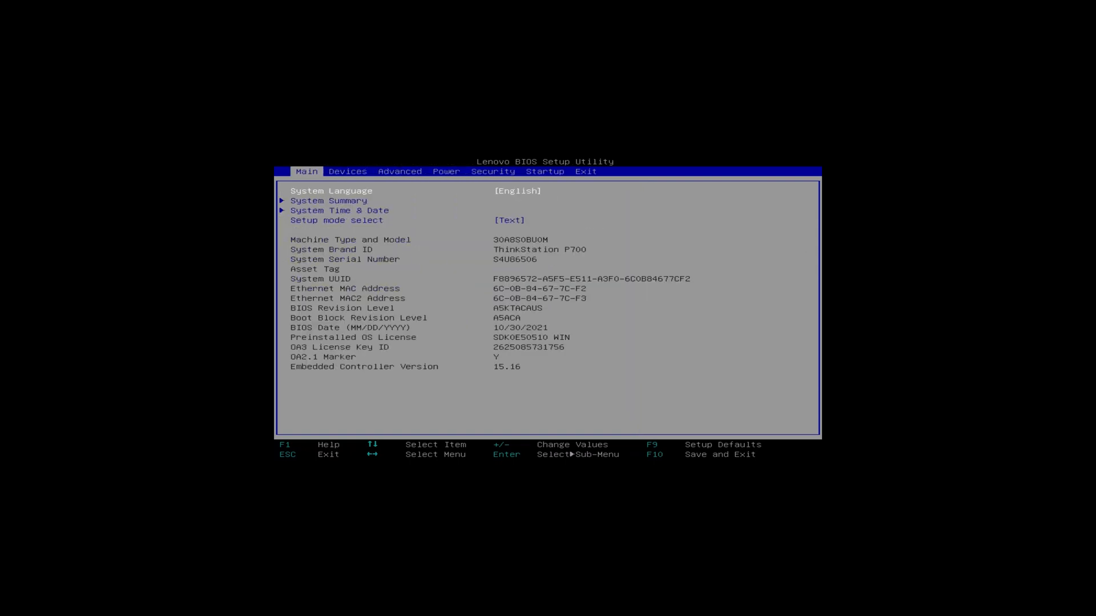
{"action": "left_click", "coordinate": [399, 171]}
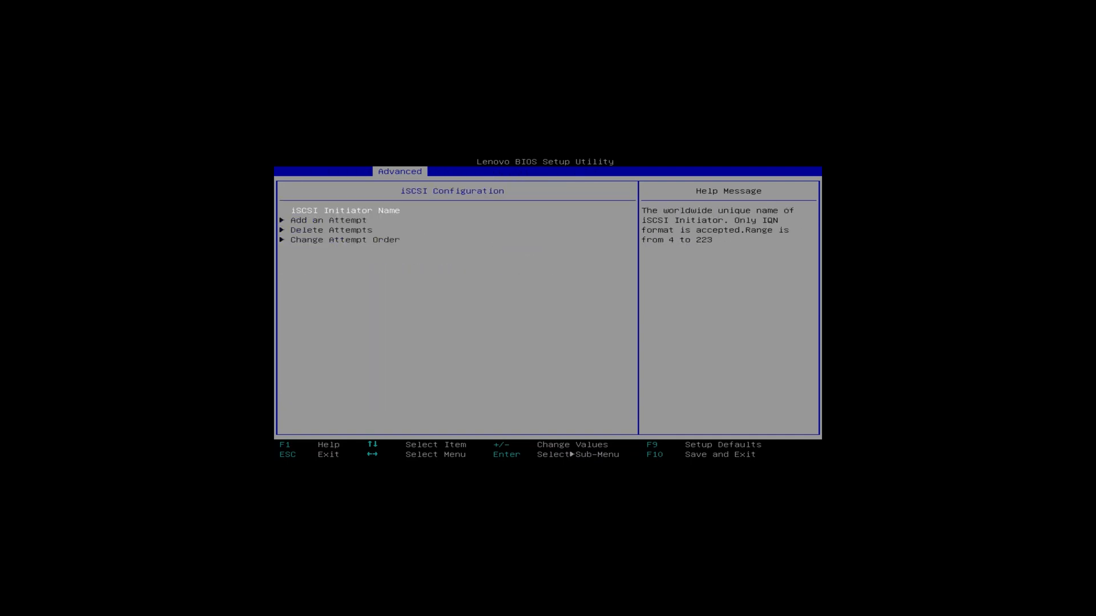
{"action": "left_click", "coordinate": [545, 171]}
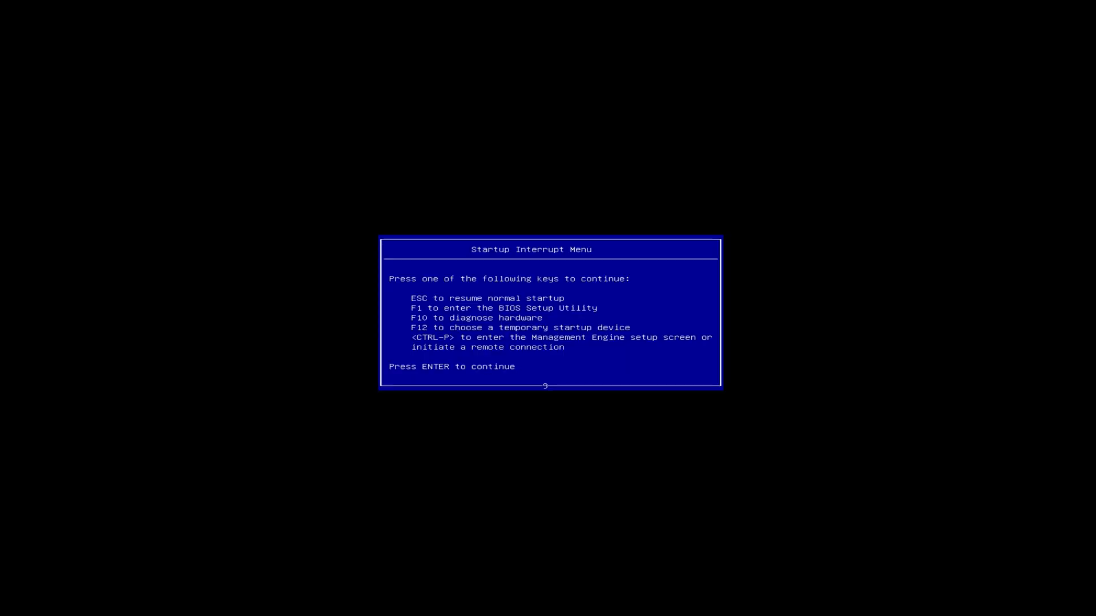
Boot from the USB via F12 and start proxmox-ve_7.2-1.iso from the Ventoy menu.
{"action": "key", "text": "F12"}
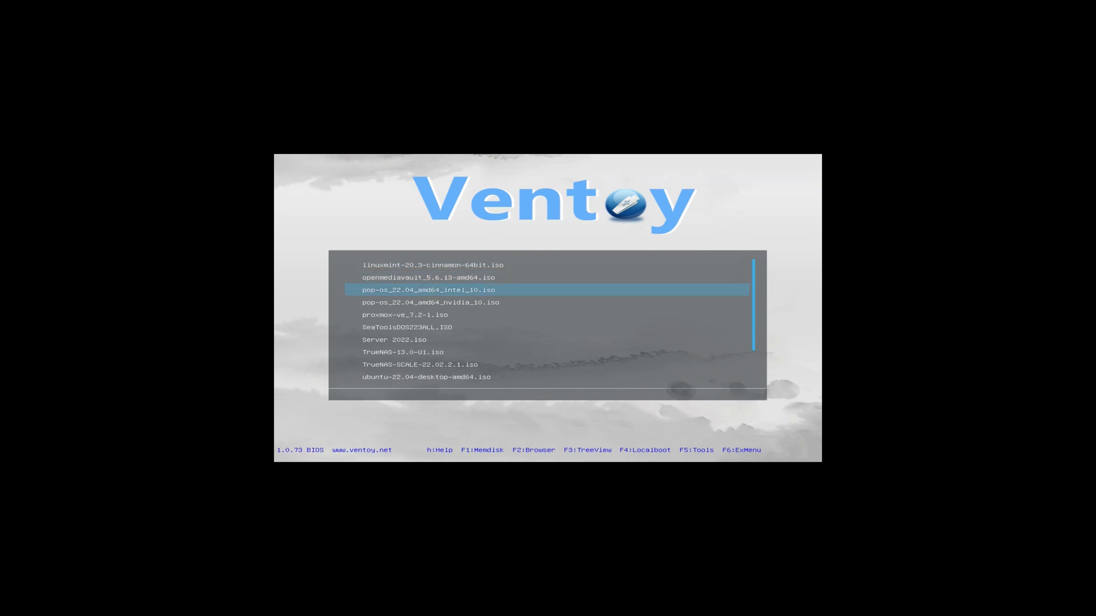
{"action": "key", "text": "Down"}
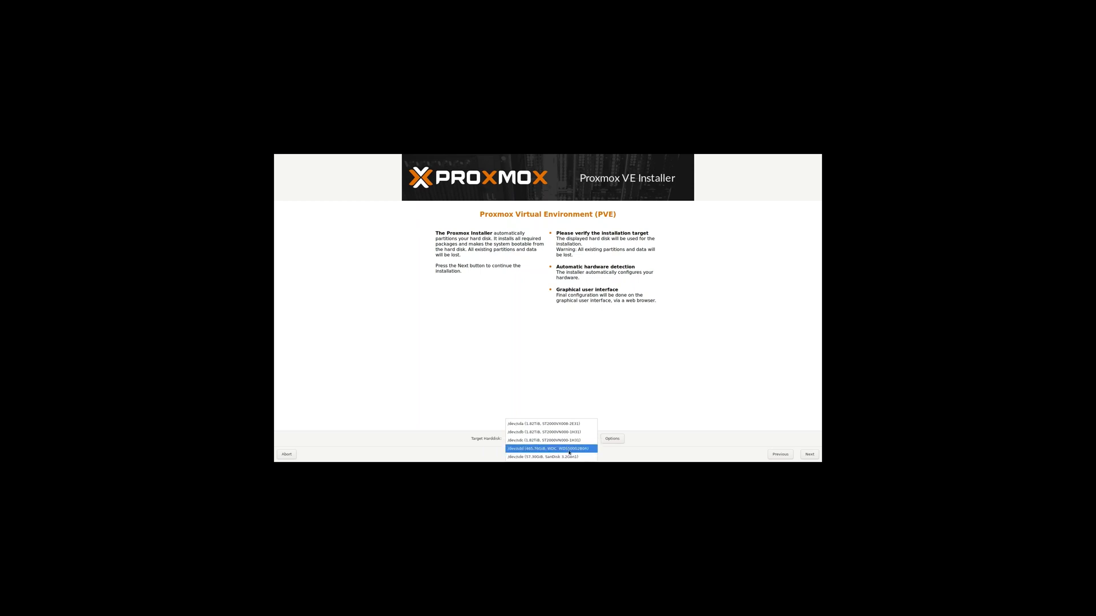
Choose /dev/sdd as the target disk and accept the United Kingdom location settings.
{"action": "left_click", "coordinate": [551, 448]}
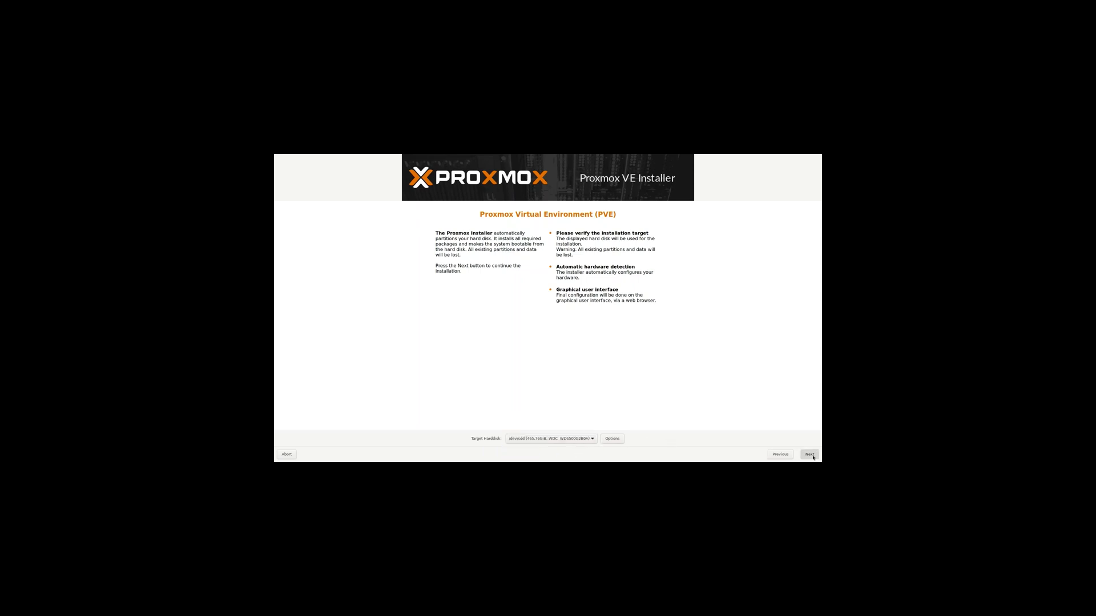
{"action": "left_click", "coordinate": [808, 454]}
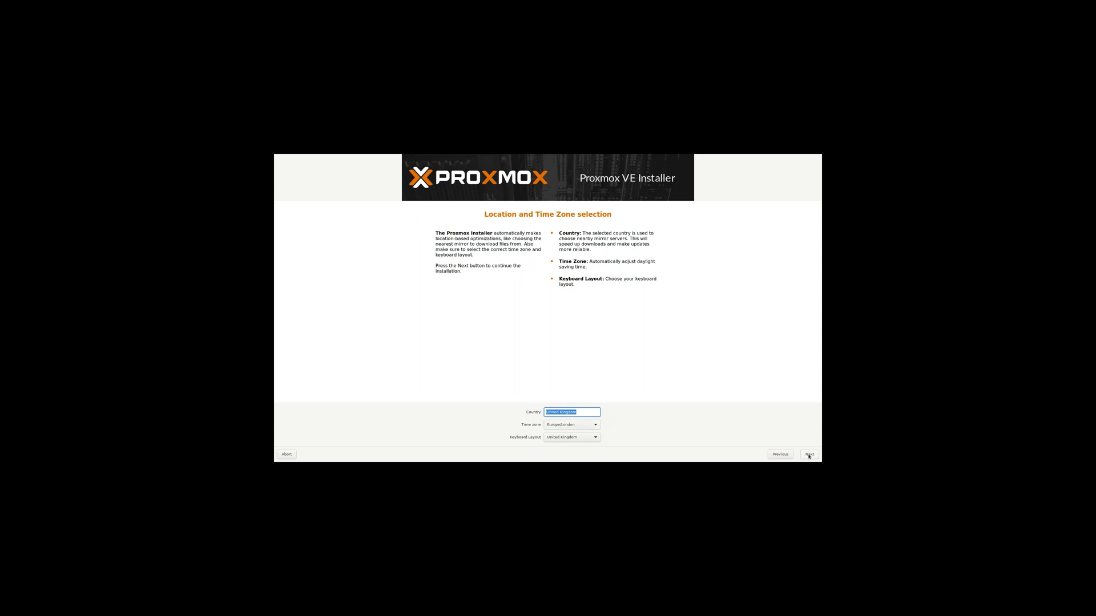
{"action": "left_click", "coordinate": [809, 454]}
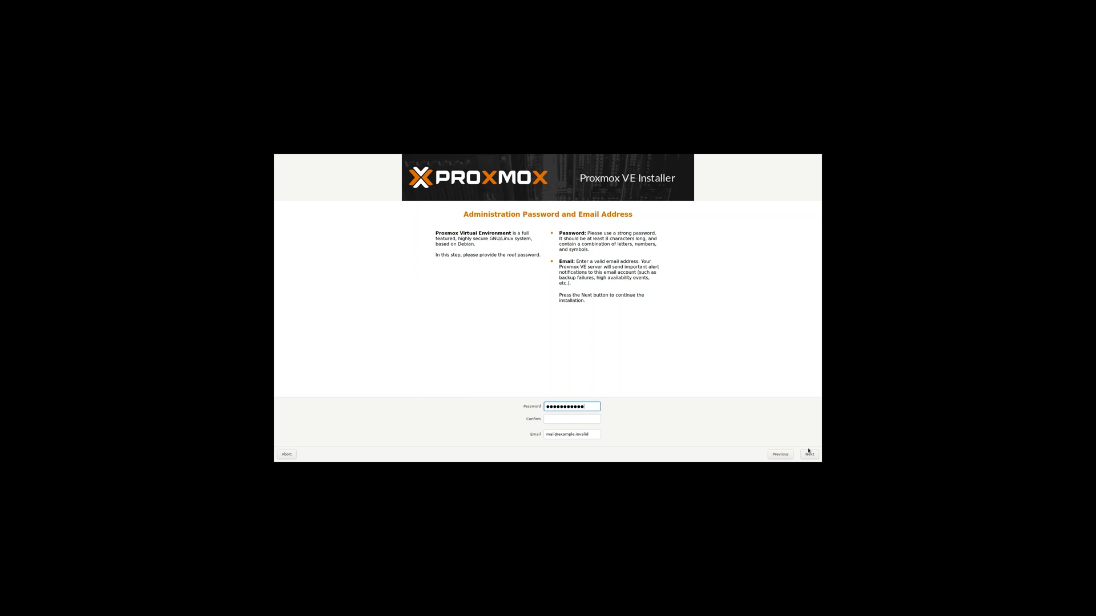
Enter the admin password and email, then accept the 192.168.32.222/24 network settings.
{"action": "left_click", "coordinate": [572, 419]}
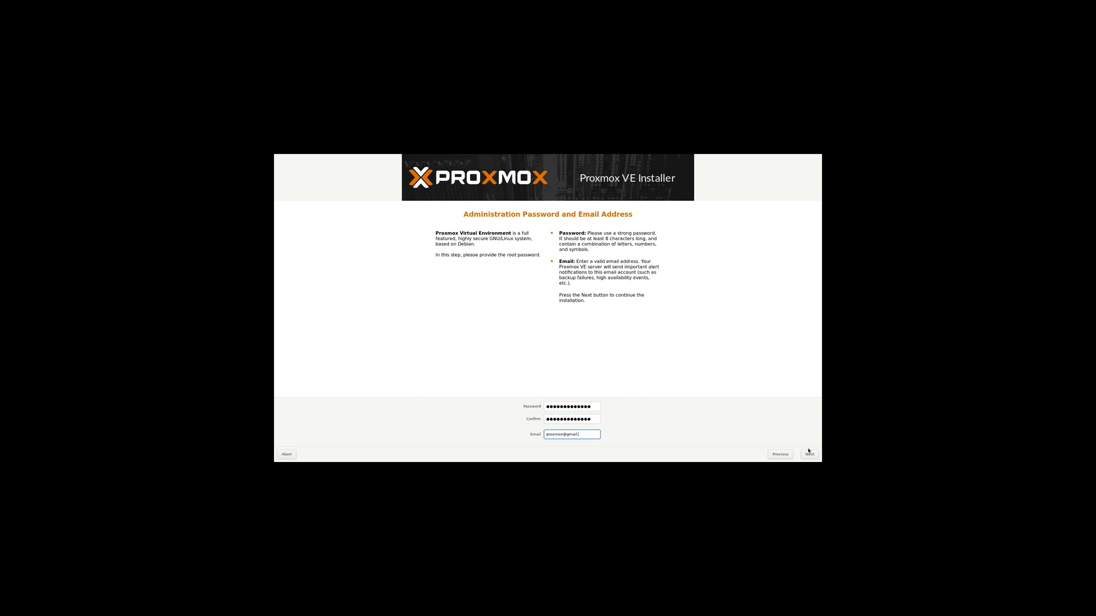
{"action": "left_click", "coordinate": [809, 454]}
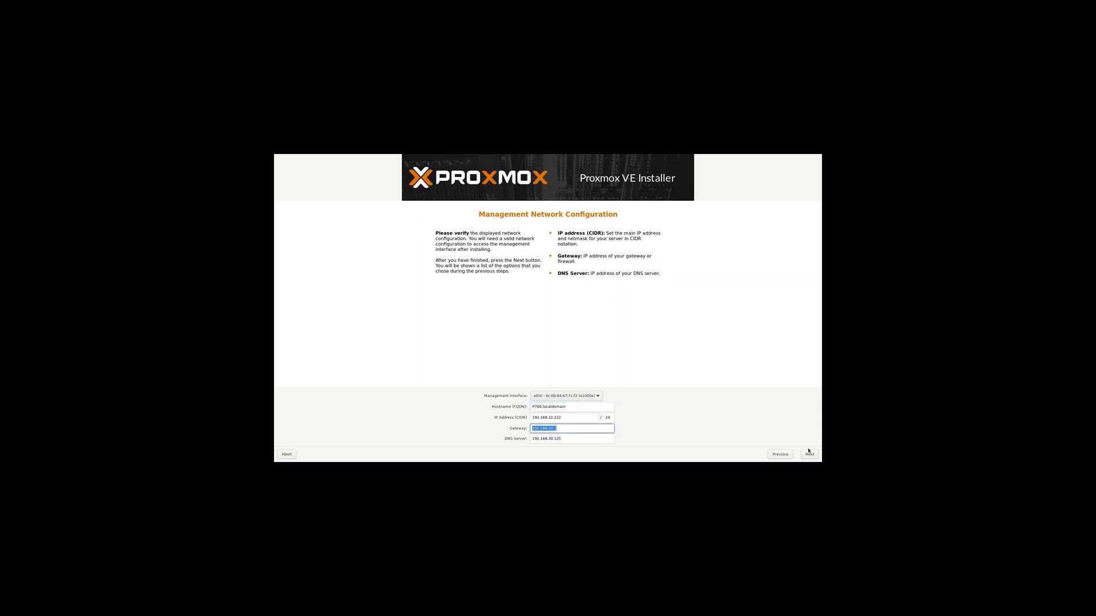
{"action": "key", "text": "Tab"}
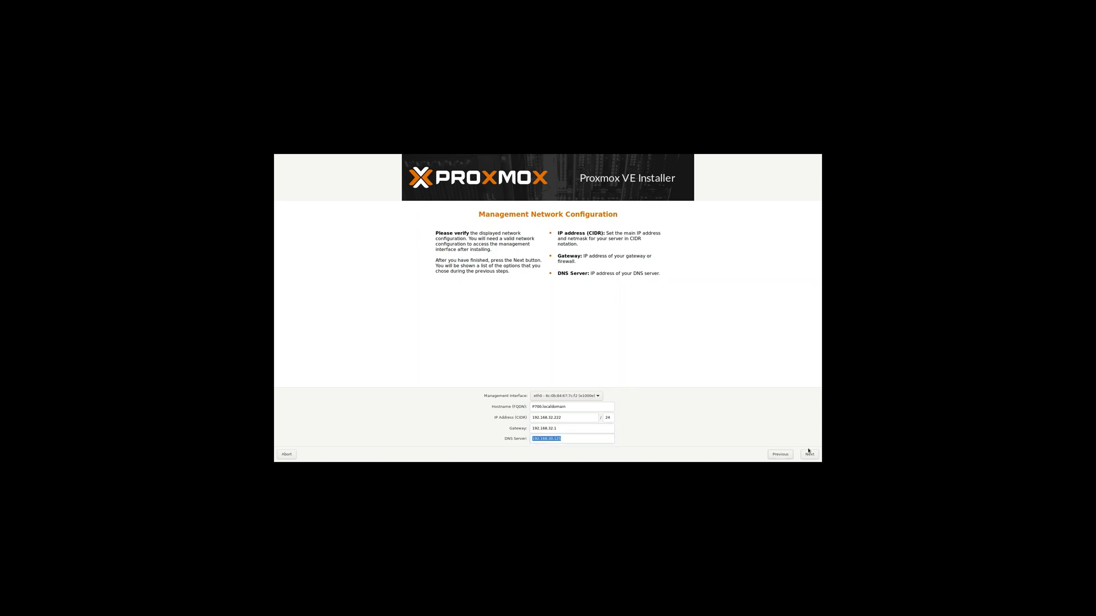
{"action": "left_click", "coordinate": [809, 454]}
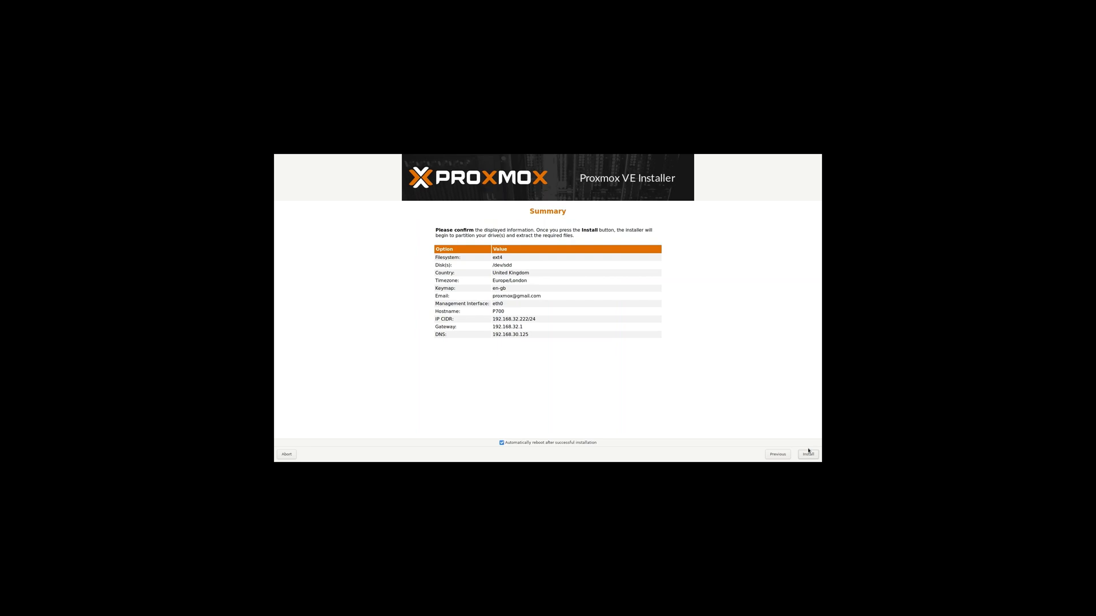
Start the Proxmox VE installation from the Summary page.
{"action": "left_click", "coordinate": [807, 455]}
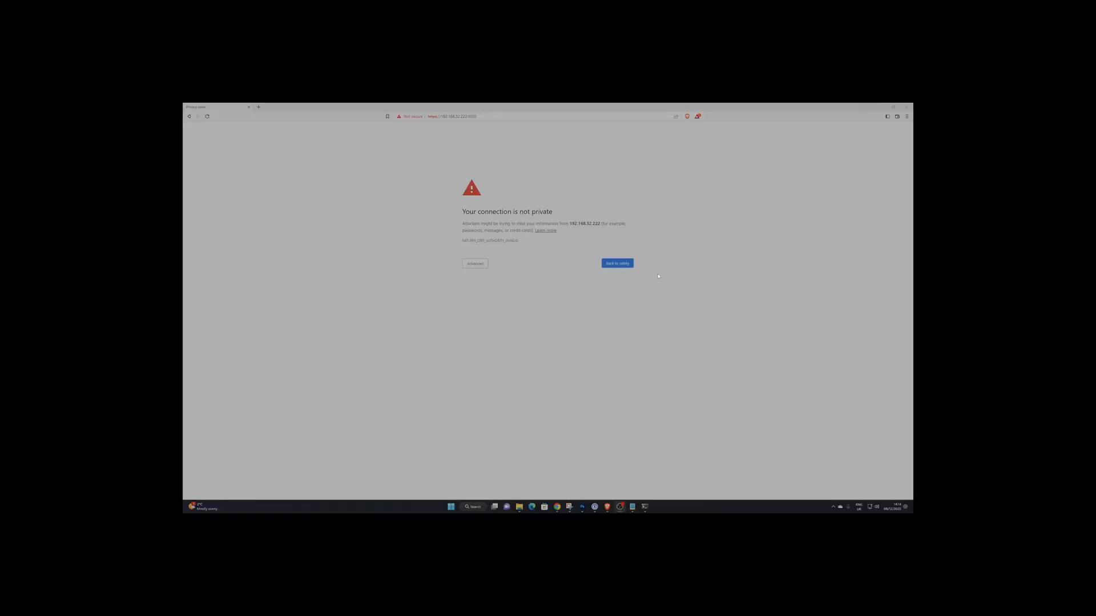
Bypass the certificate warning and log in to the web interface as root.
{"action": "left_click", "coordinate": [475, 264]}
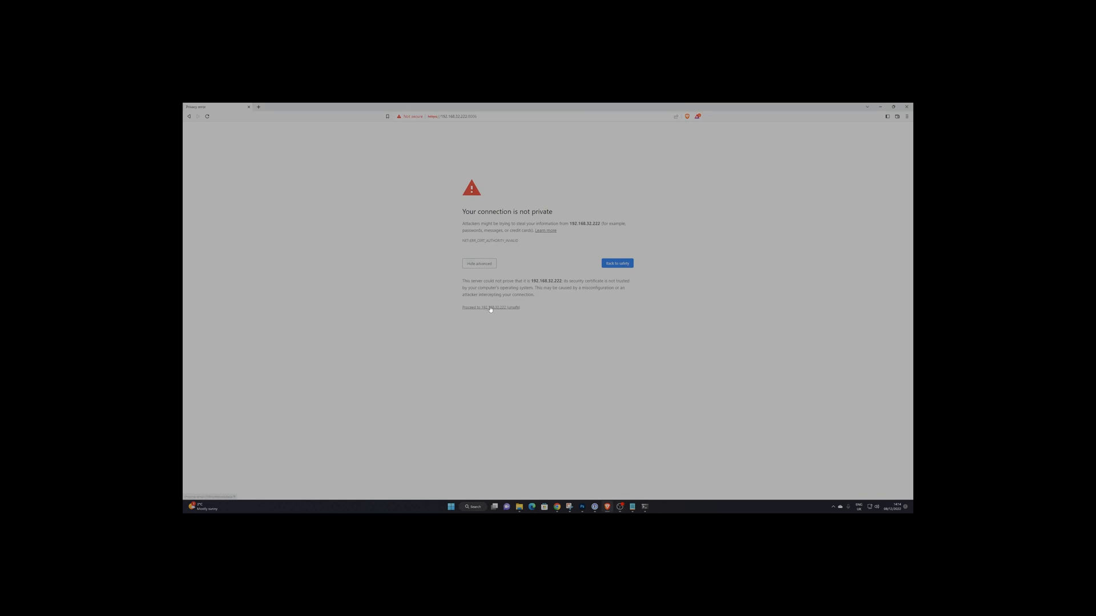
{"action": "left_click", "coordinate": [490, 308]}
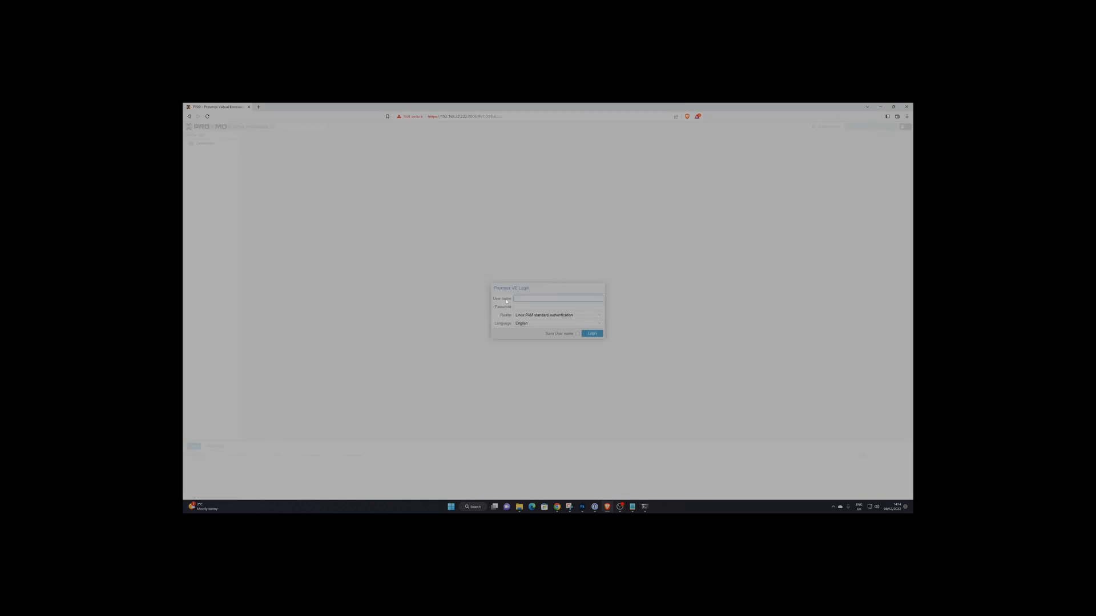
{"action": "type", "text": "root"}
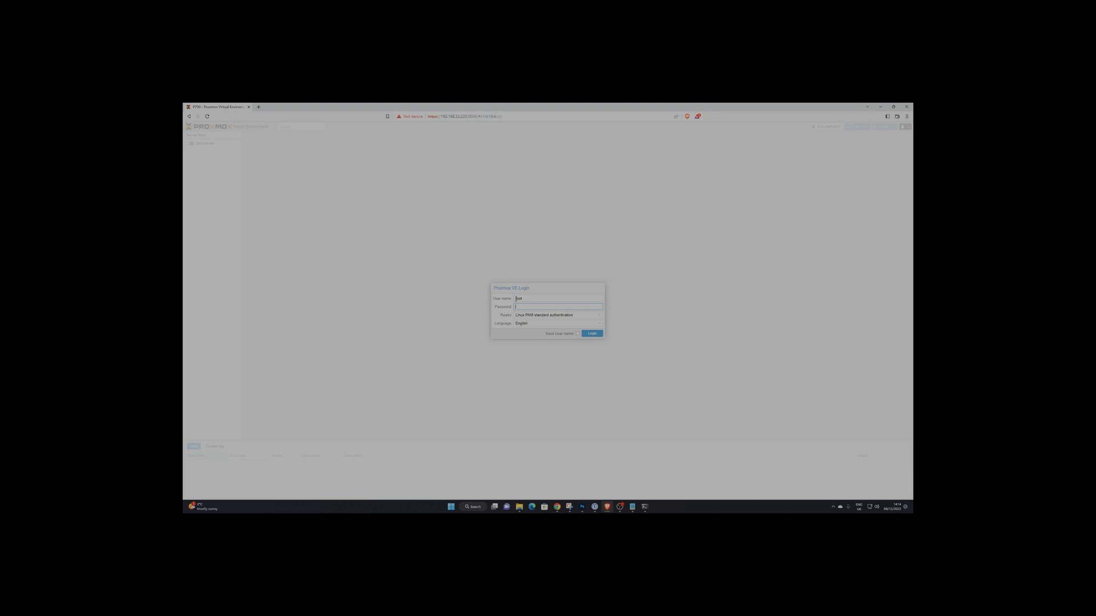
{"action": "type", "text": "password"}
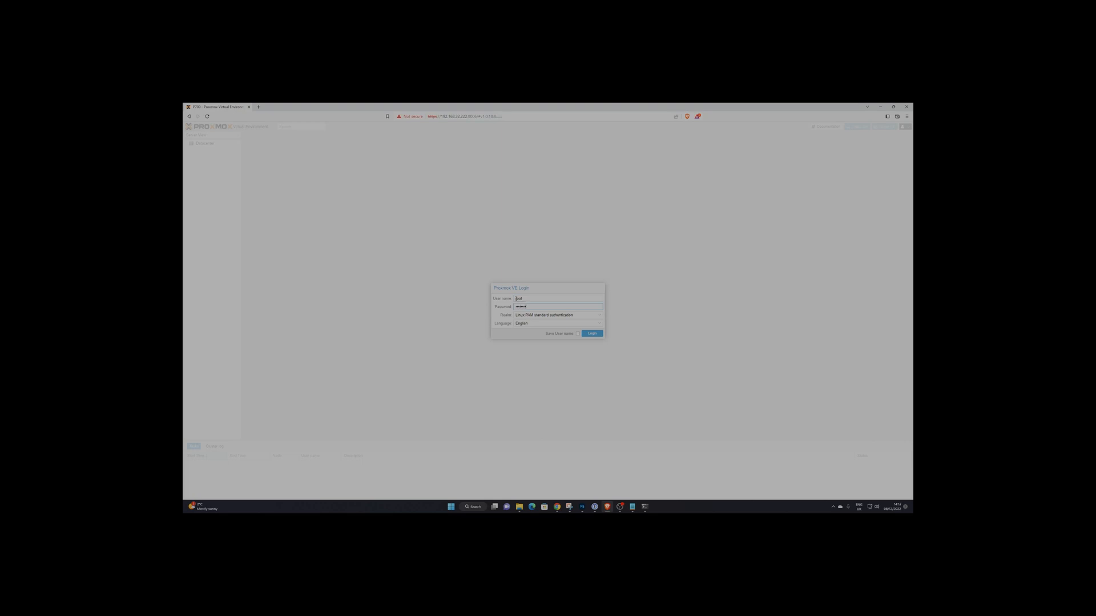
{"action": "left_click", "coordinate": [591, 334]}
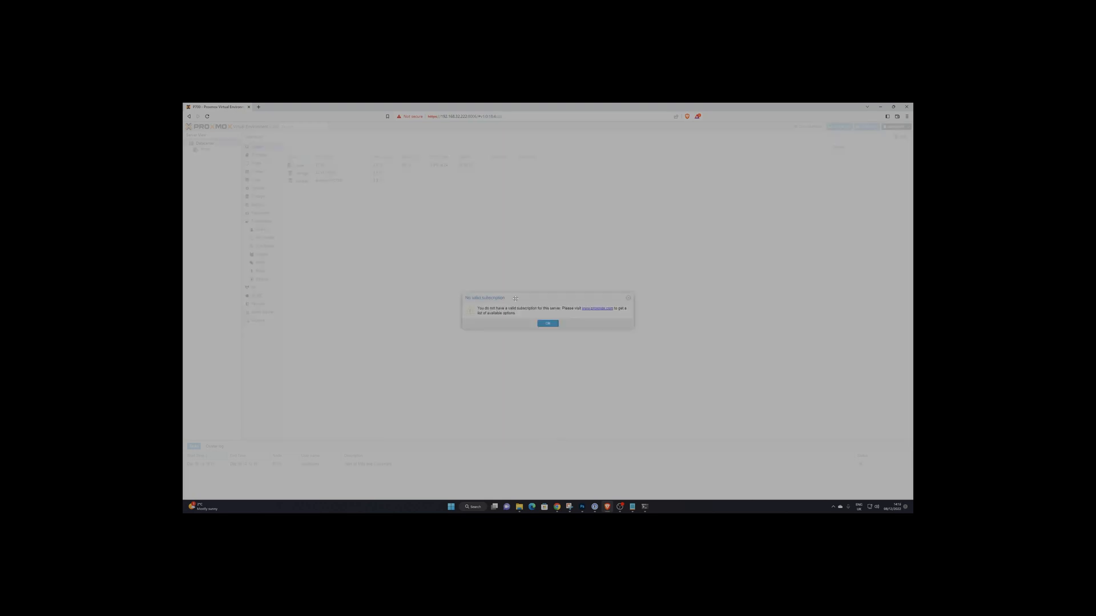
Dismiss the no-subscription notice and open a shell on node PTSS.
{"action": "left_click", "coordinate": [547, 323]}
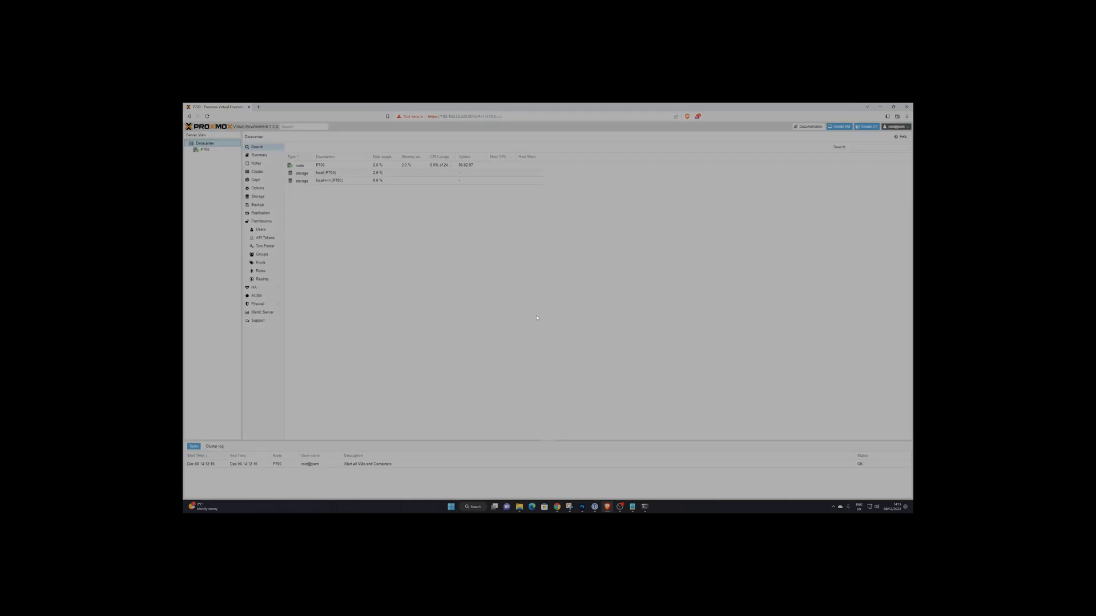
{"action": "left_click", "coordinate": [204, 150]}
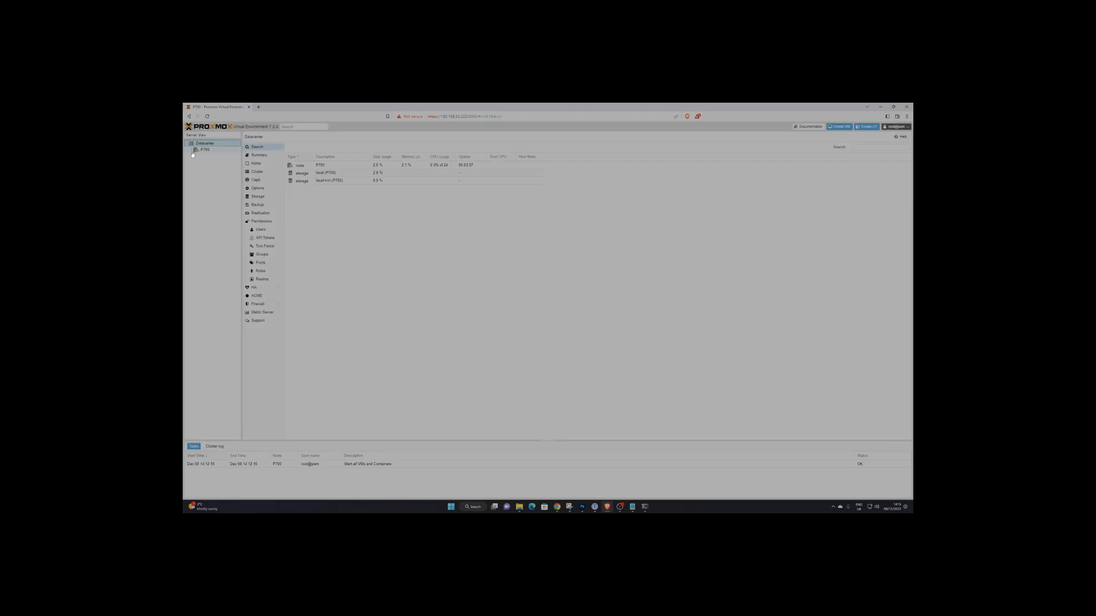
{"action": "left_click", "coordinate": [195, 148]}
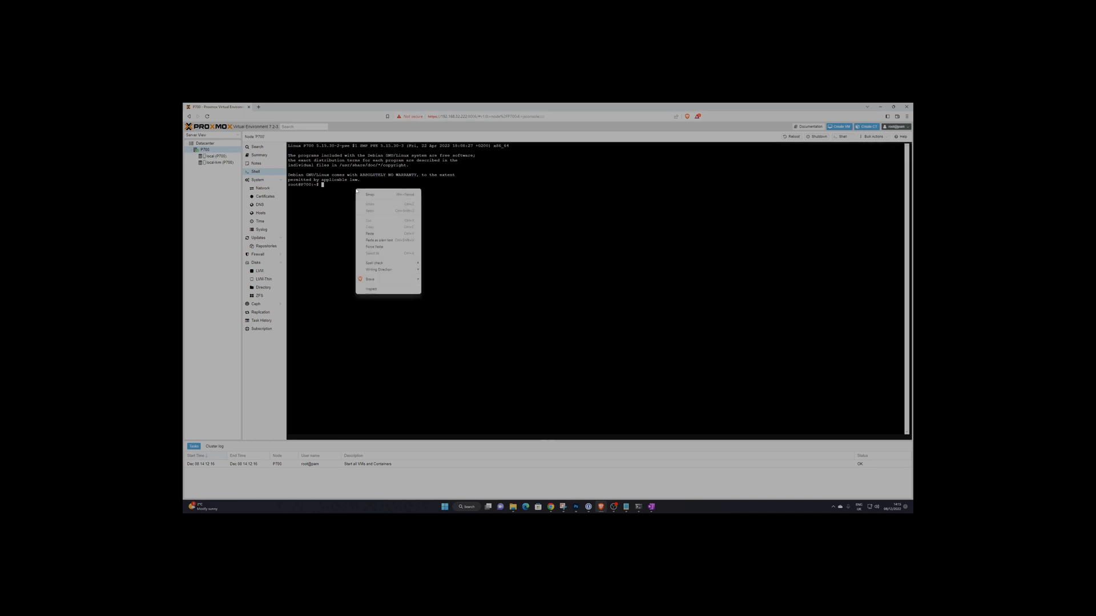
Edit /etc/apt/sources.list in nano, pasting the no-subscription repository entry.
{"action": "type", "text": "nano /etc/apt/sources.list"}
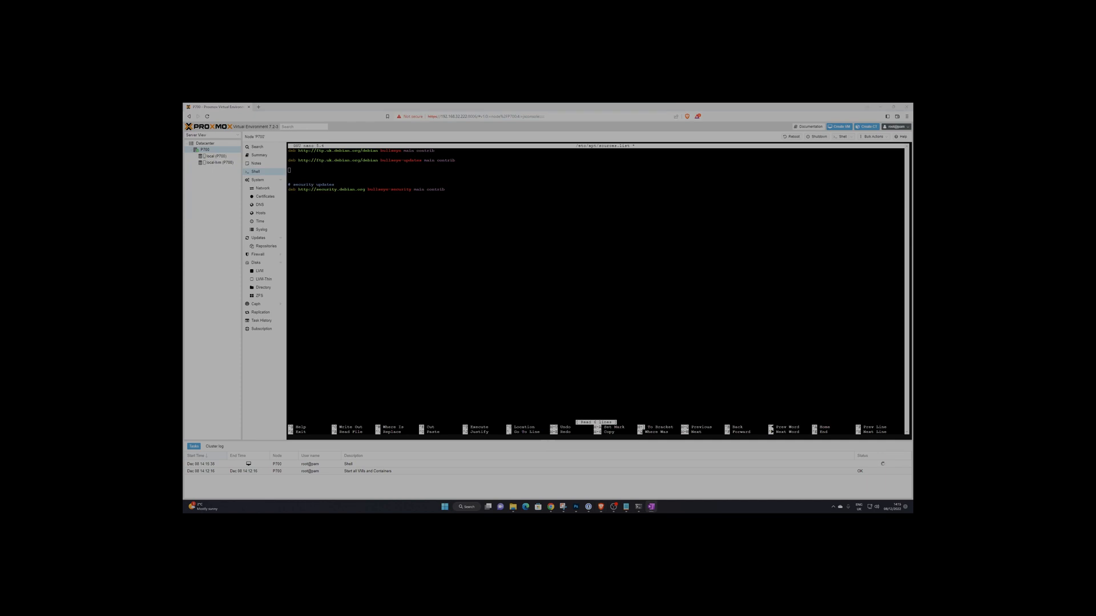
{"action": "right_click", "coordinate": [290, 170]}
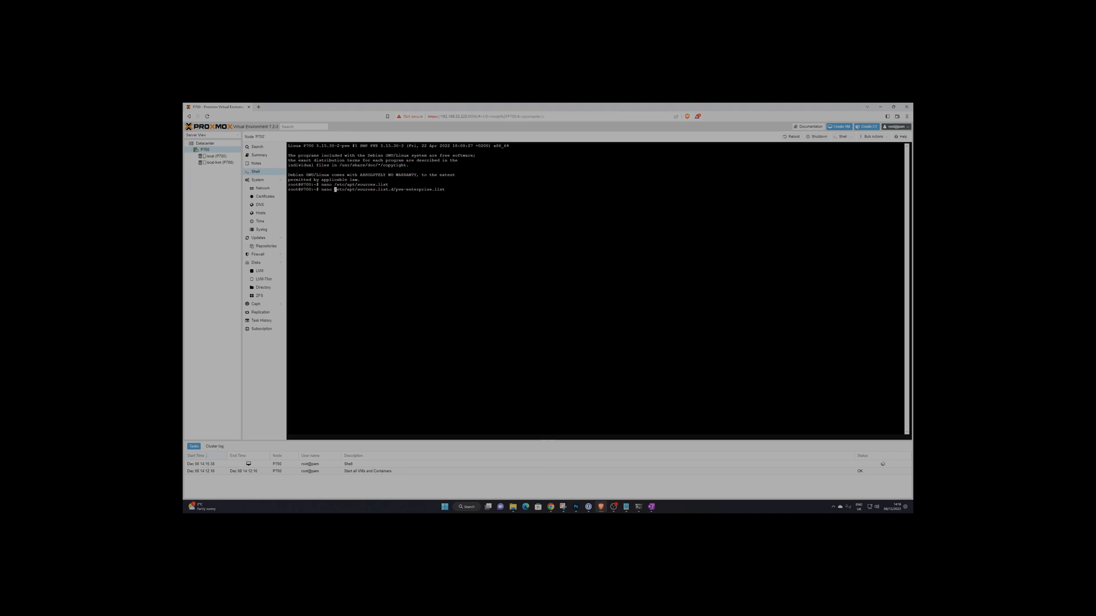
Edit pve-enterprise.list, then run apt-get update to refresh the package lists.
{"action": "key", "text": "Return"}
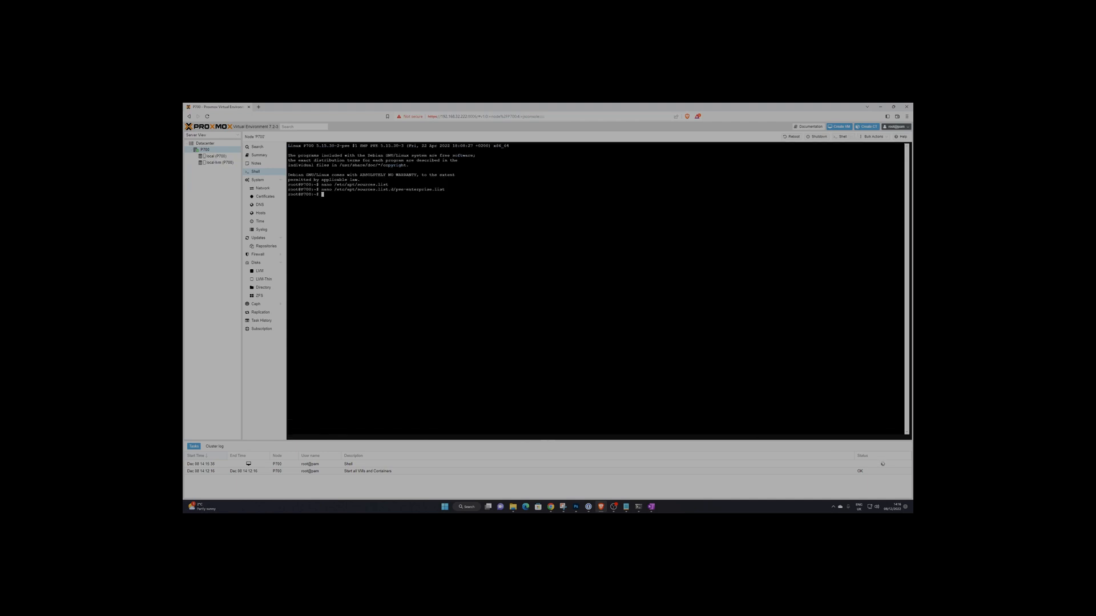
{"action": "type", "text": "apt-get update"}
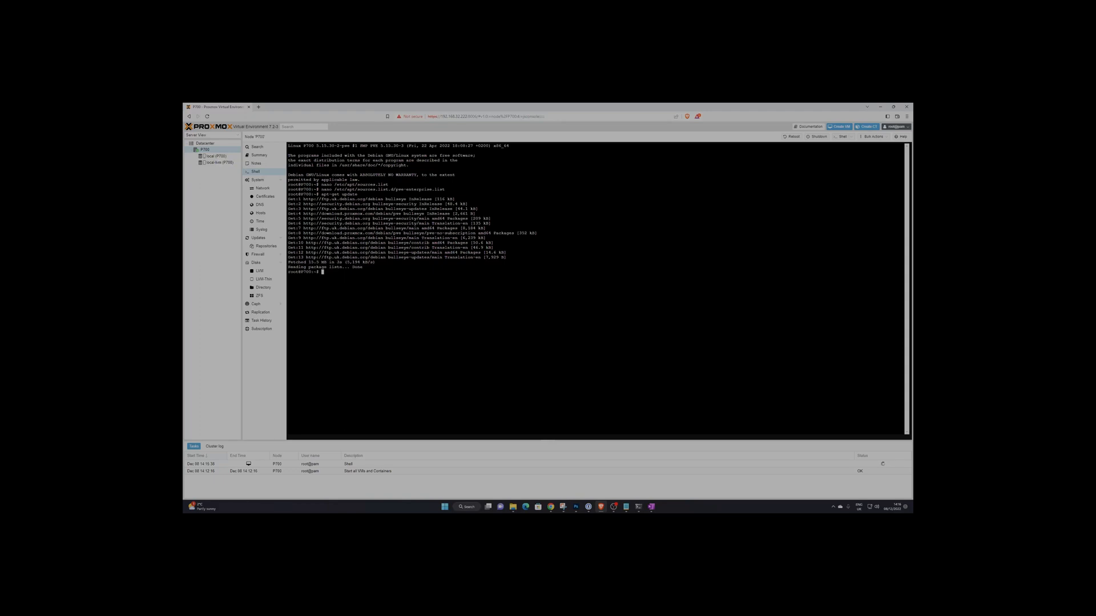
{"action": "type", "text": "apt-get update"}
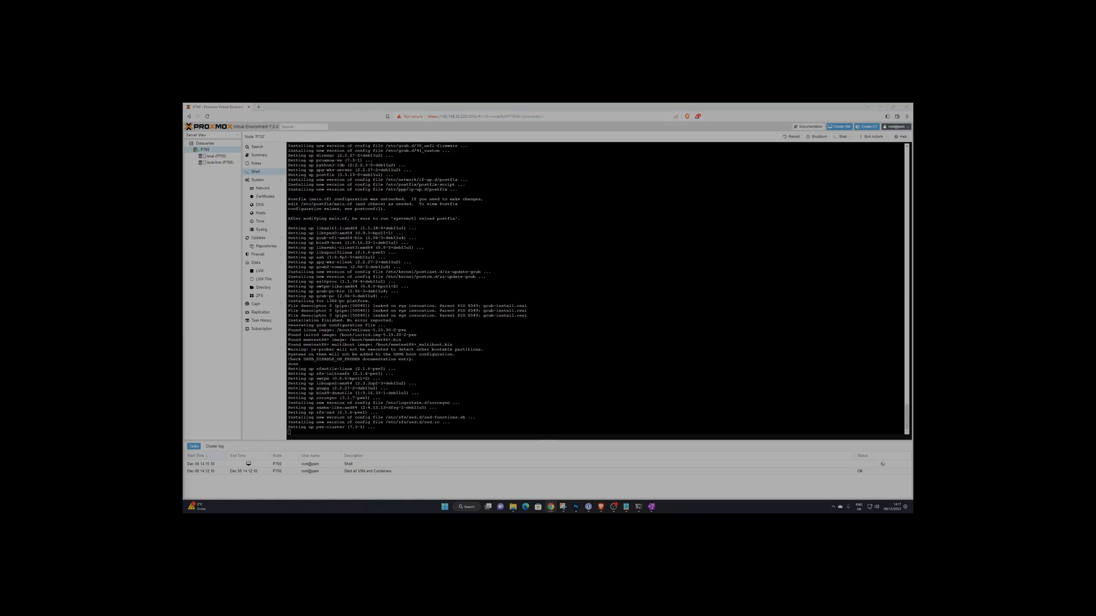
Review the upgrade output and begin the next apt-get command.
{"action": "scroll", "scroll_direction": "down", "scroll_amount": 3}
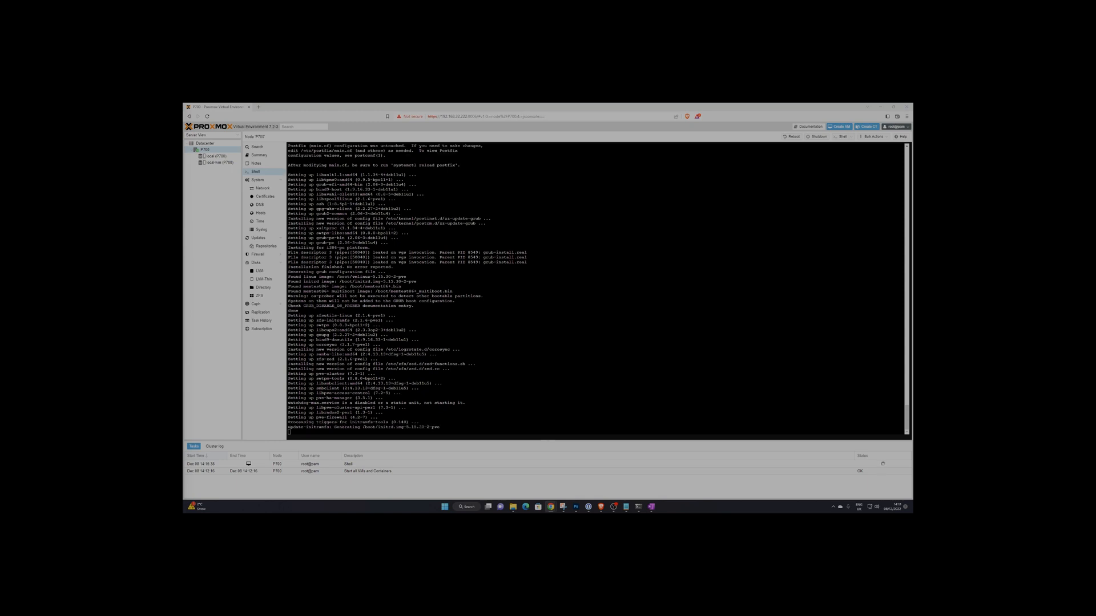
{"action": "scroll", "scroll_direction": "down", "scroll_amount": 3}
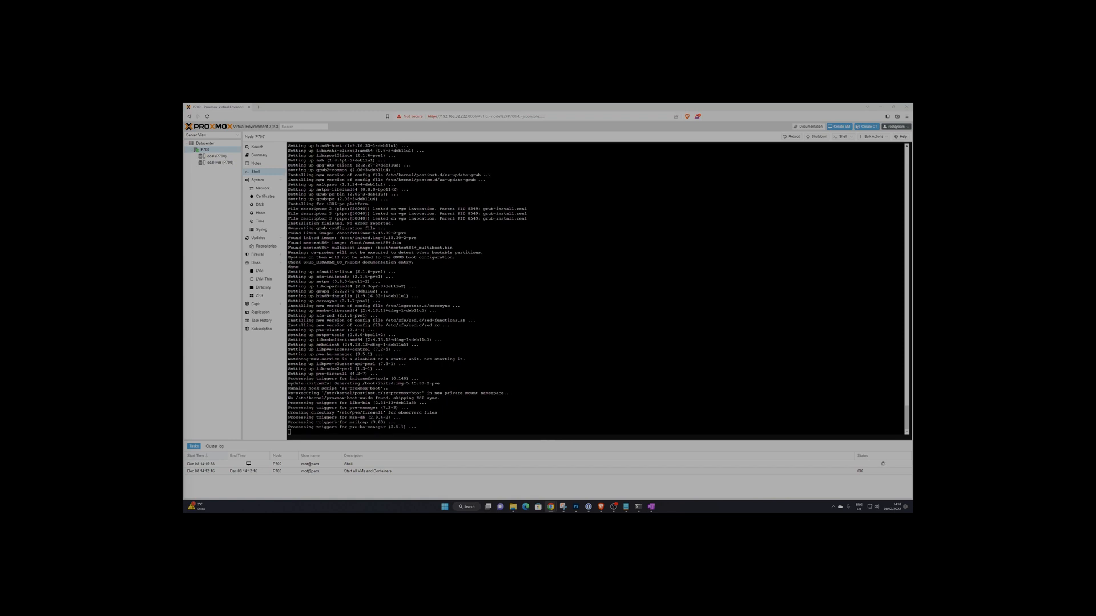
{"action": "type", "text": "apt get update"}
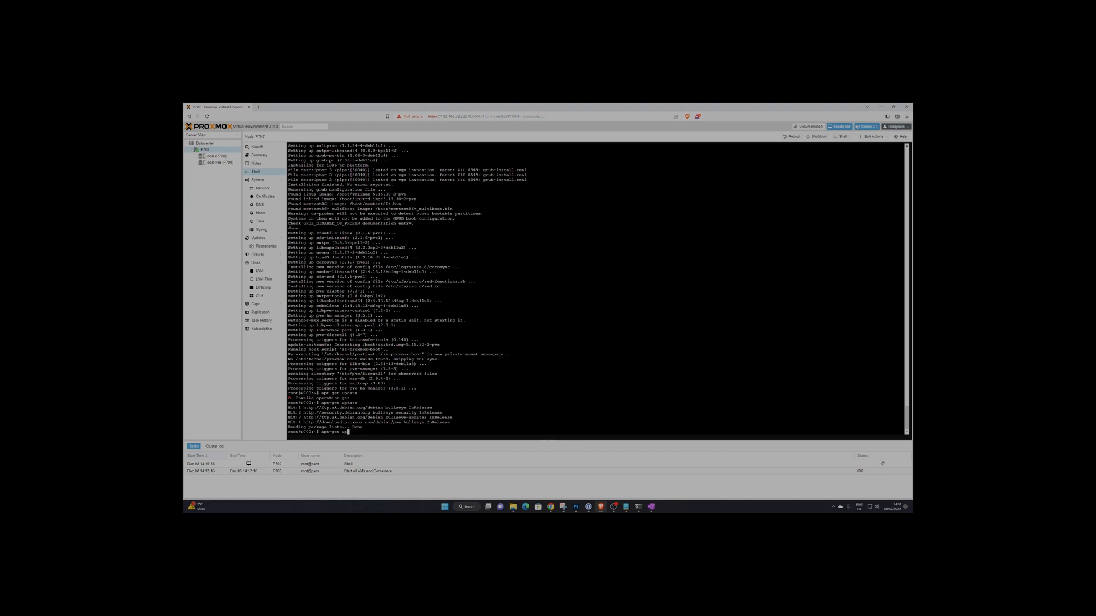
Run apt-get dist-upgrade and answer Y to install the new and upgraded packages.
{"action": "type", "text": "dist-upgrade"}
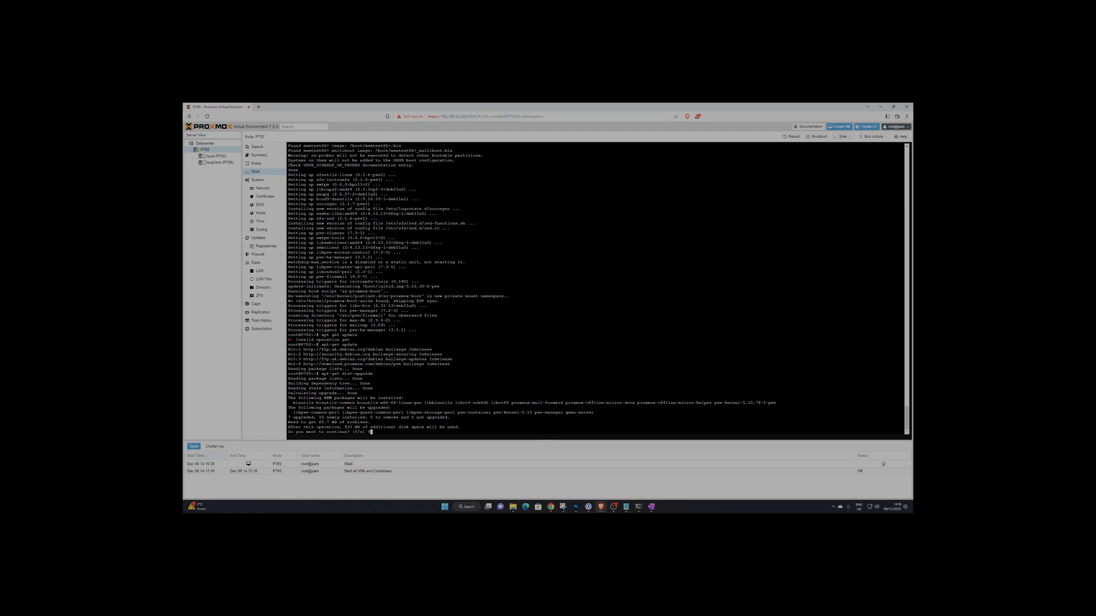
{"action": "type", "text": "Y"}
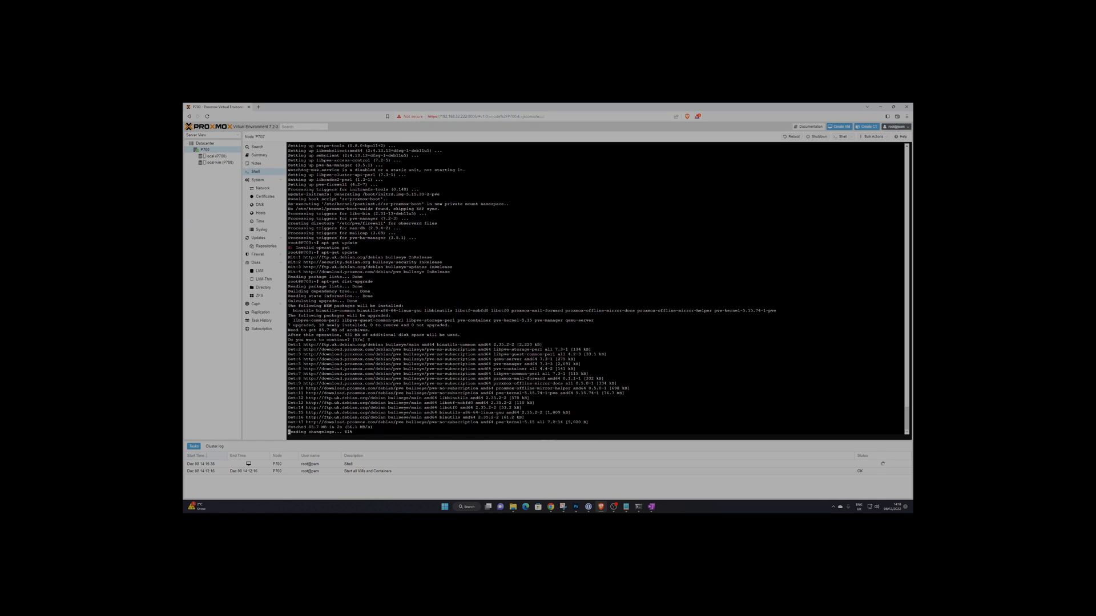